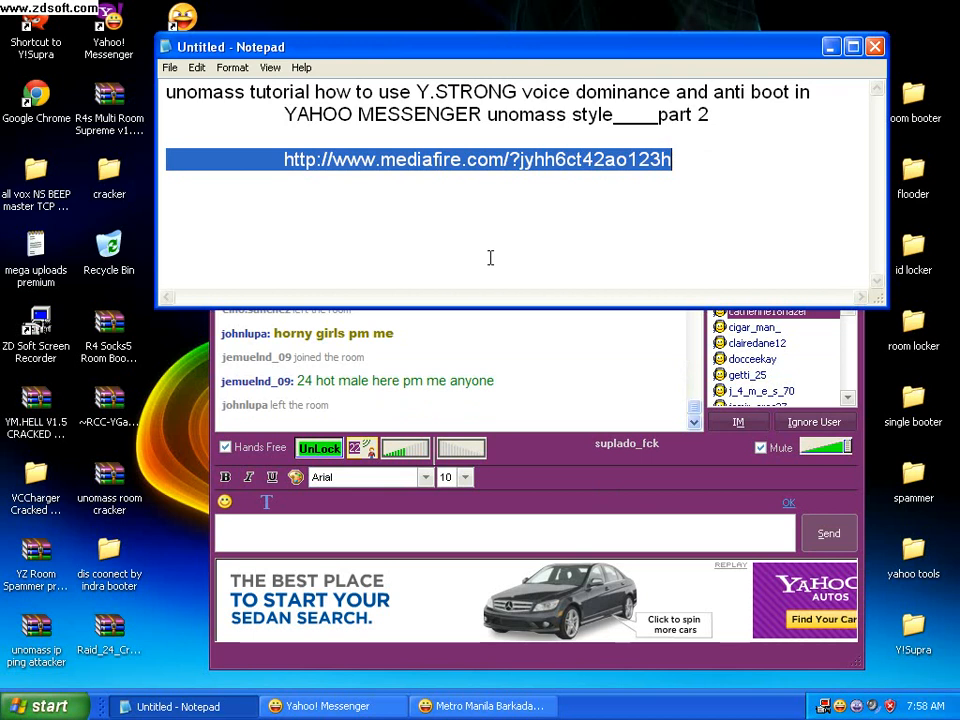
pyautogui.moveTo(704, 166)
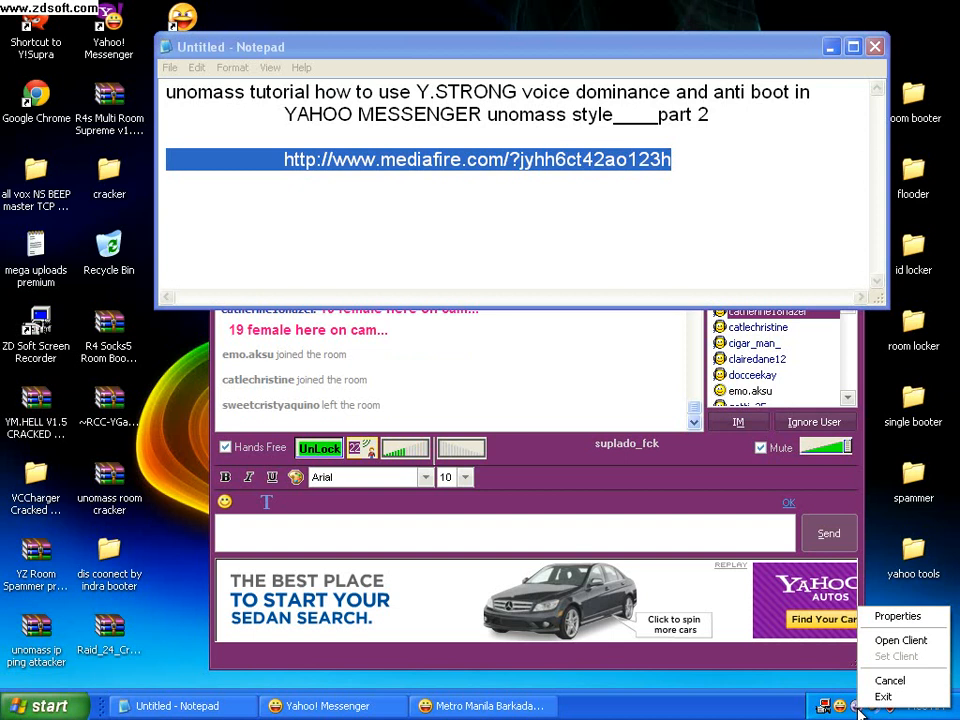
pyautogui.moveTo(898, 616)
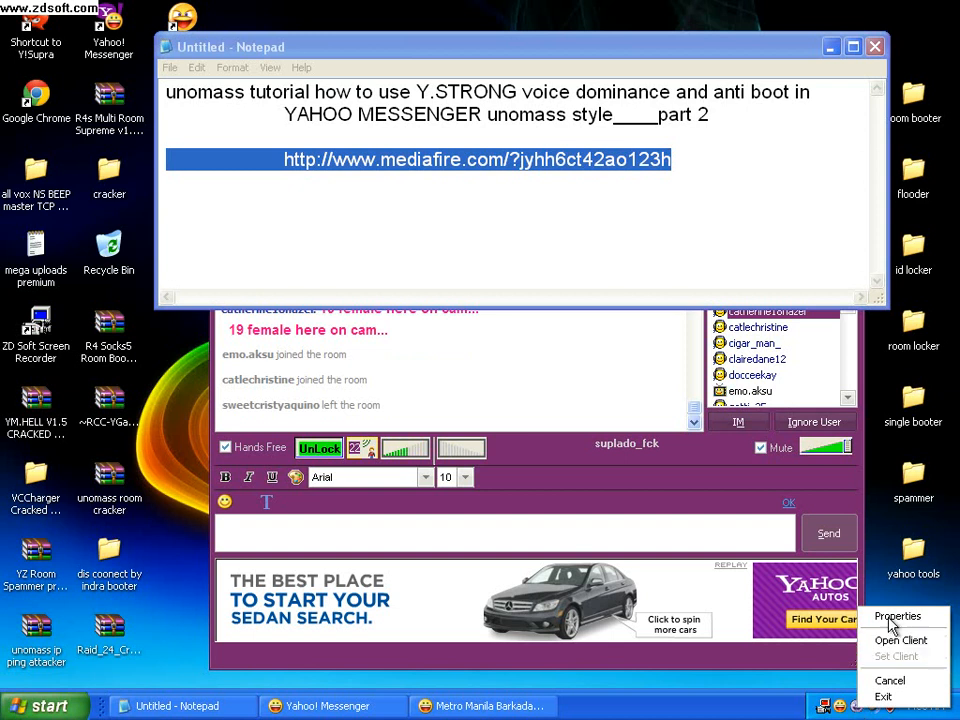
# Review Y!Strong's General and Chat Room settings and its About details (version 1.2.74).
pyautogui.click(898, 616)
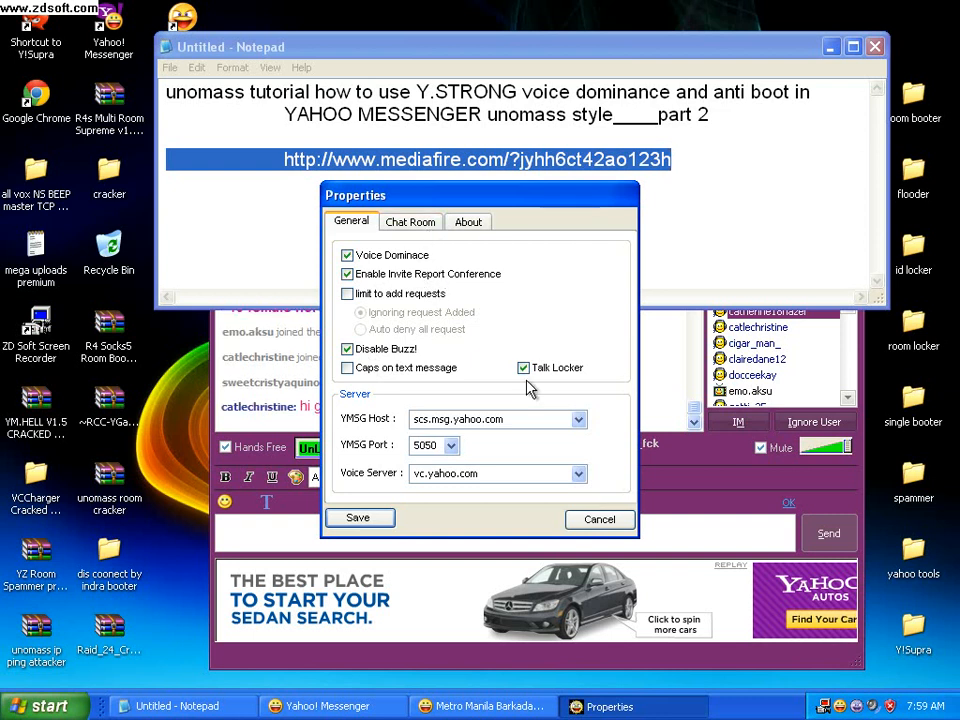
pyautogui.click(410, 220)
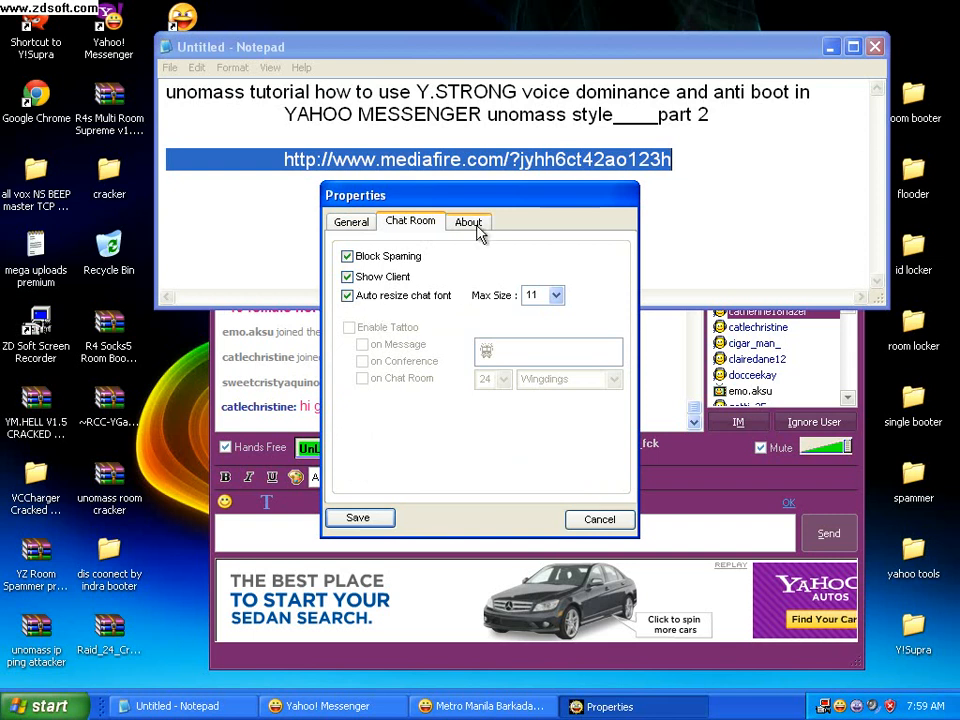
pyautogui.click(468, 220)
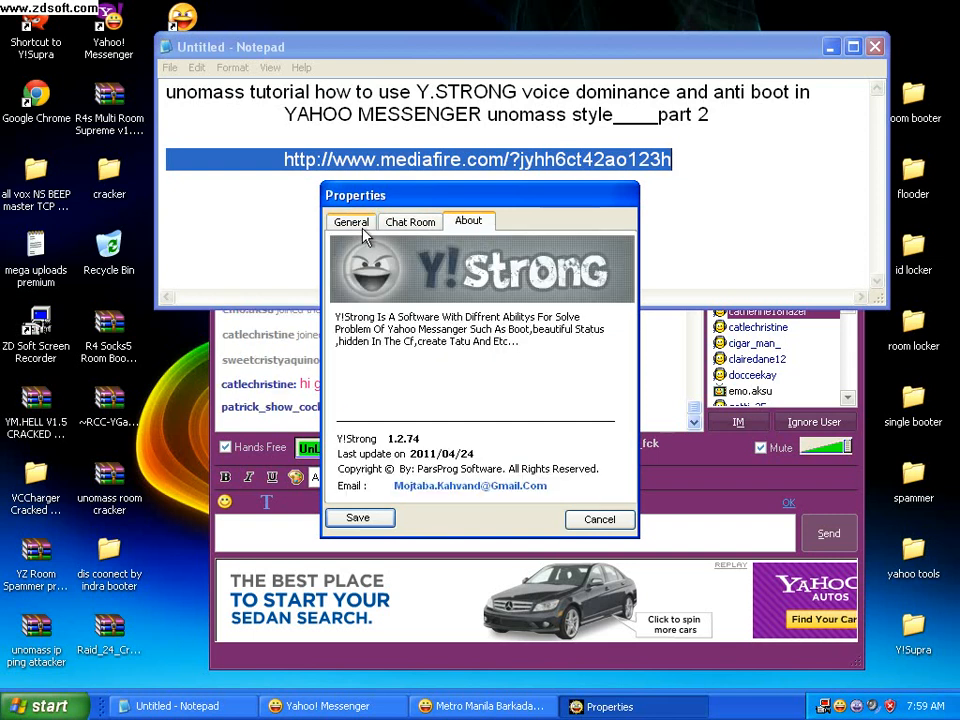
pyautogui.click(350, 220)
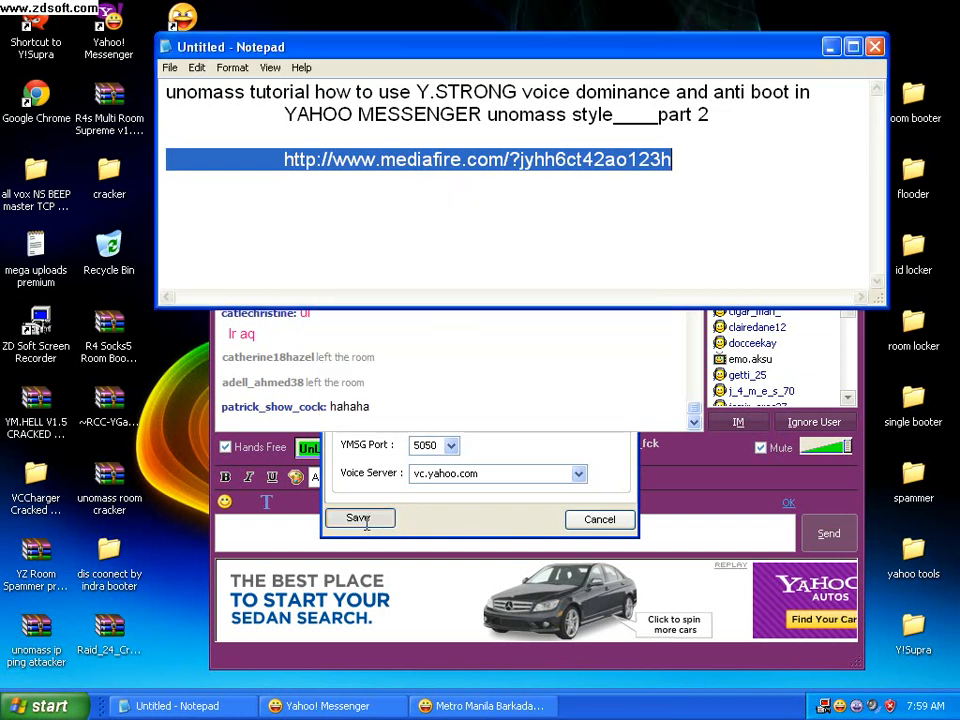
pyautogui.click(358, 518)
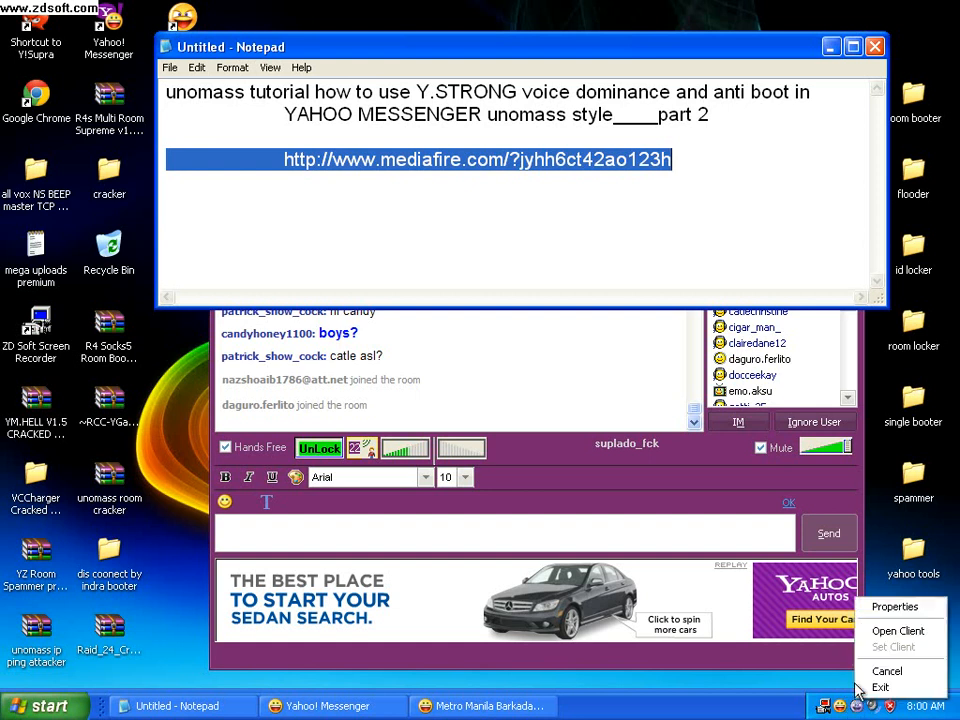
pyautogui.moveTo(688, 448)
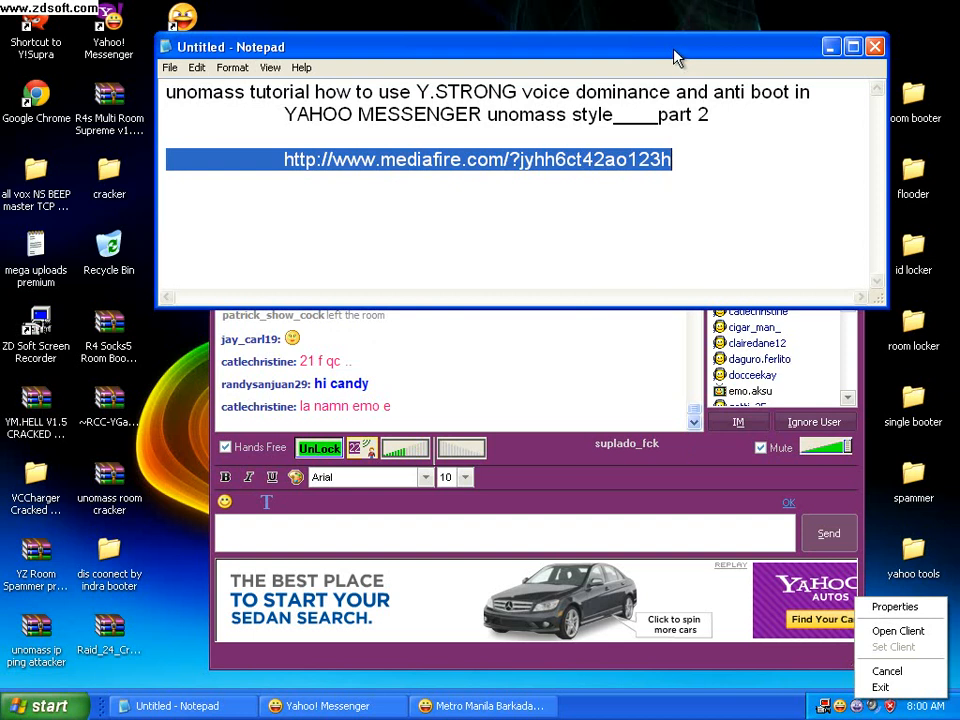
pyautogui.moveTo(674, 48)
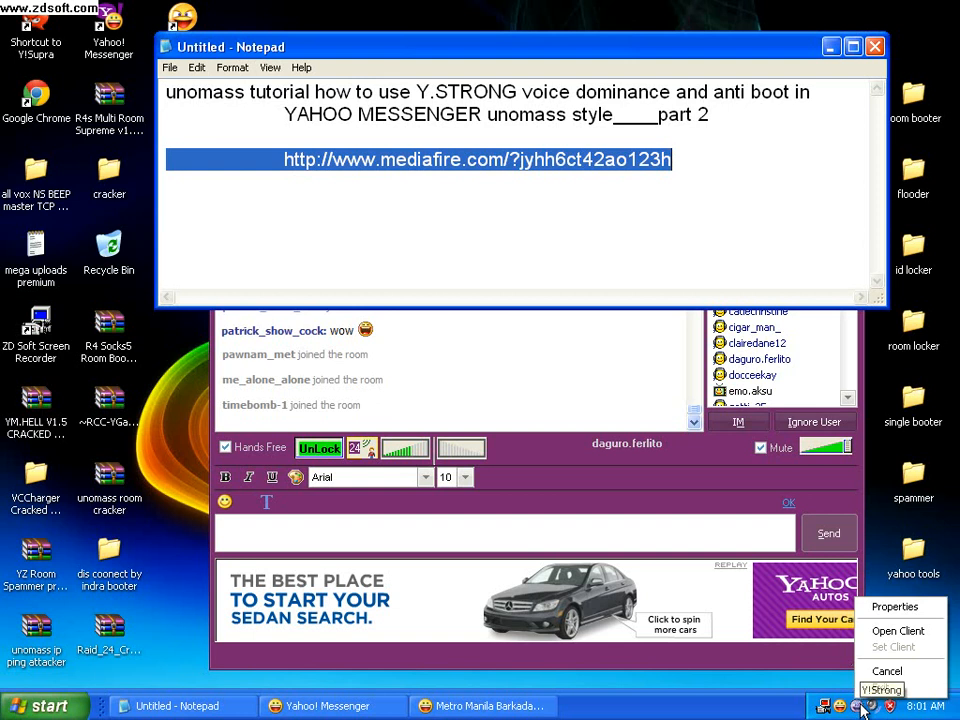
pyautogui.moveTo(900, 650)
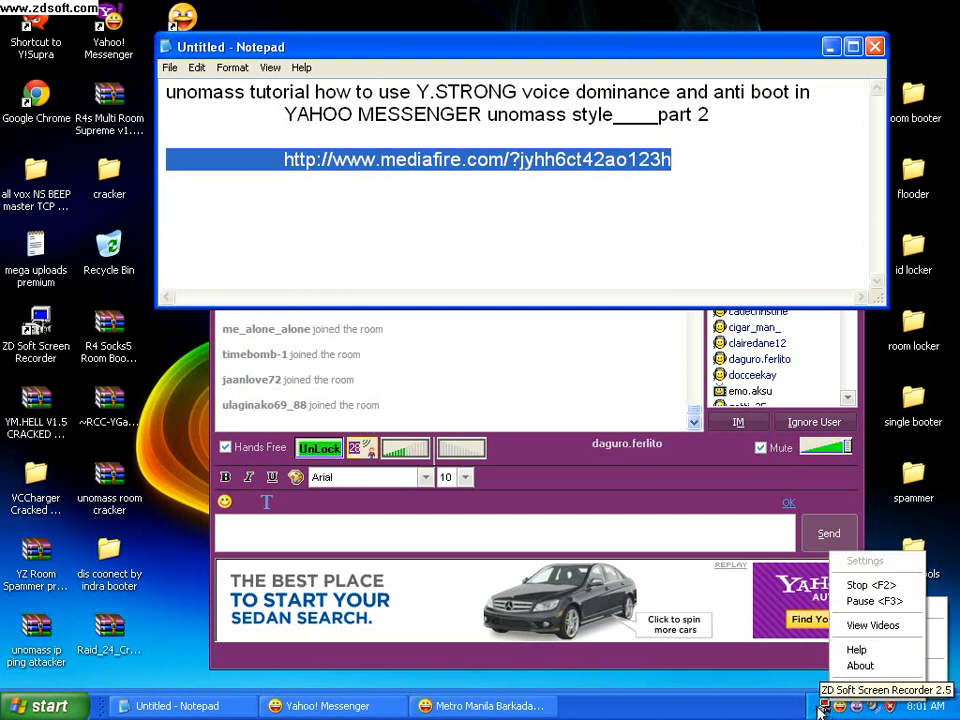
pyautogui.moveTo(874, 586)
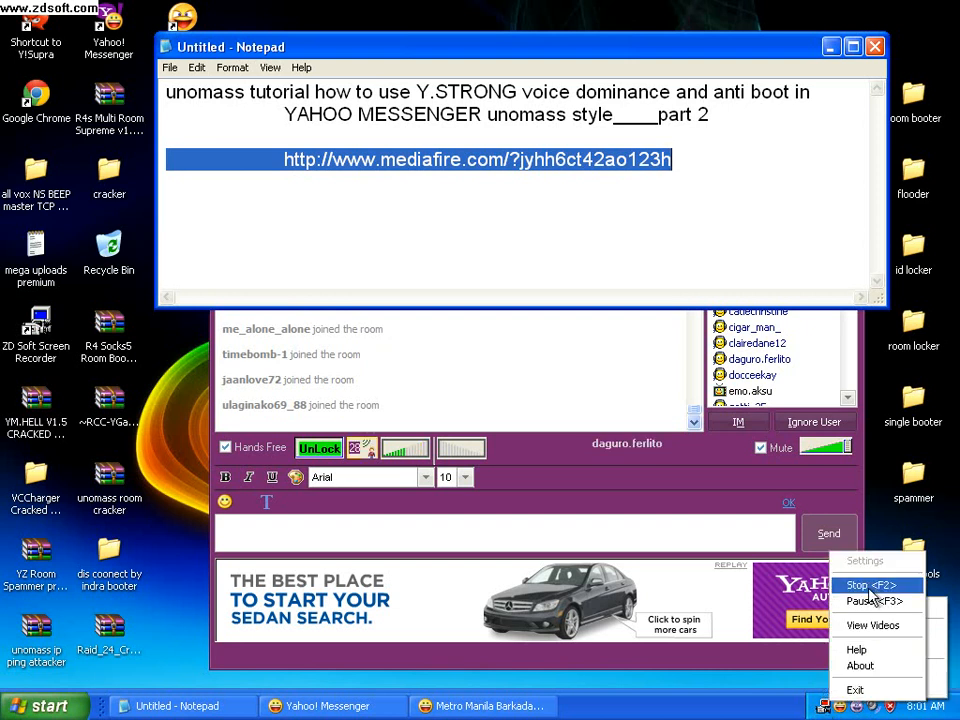